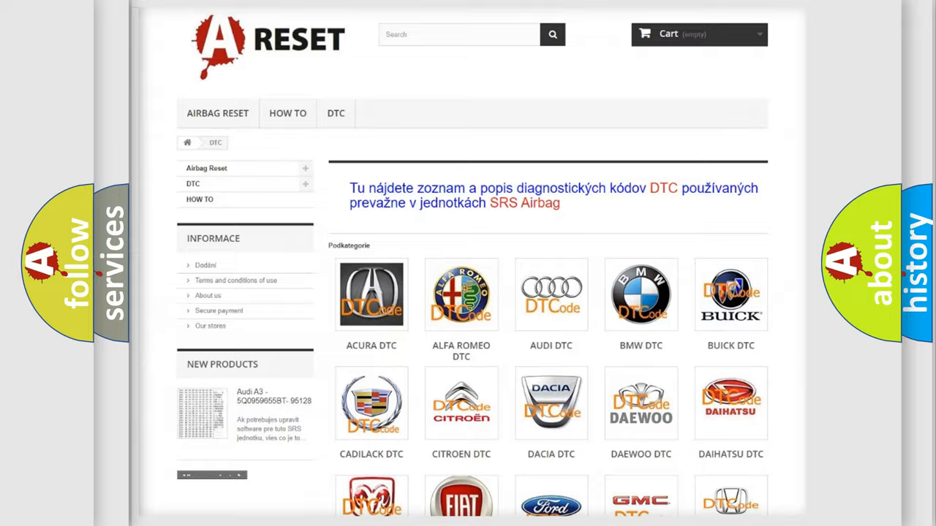
scroll(down, 3)
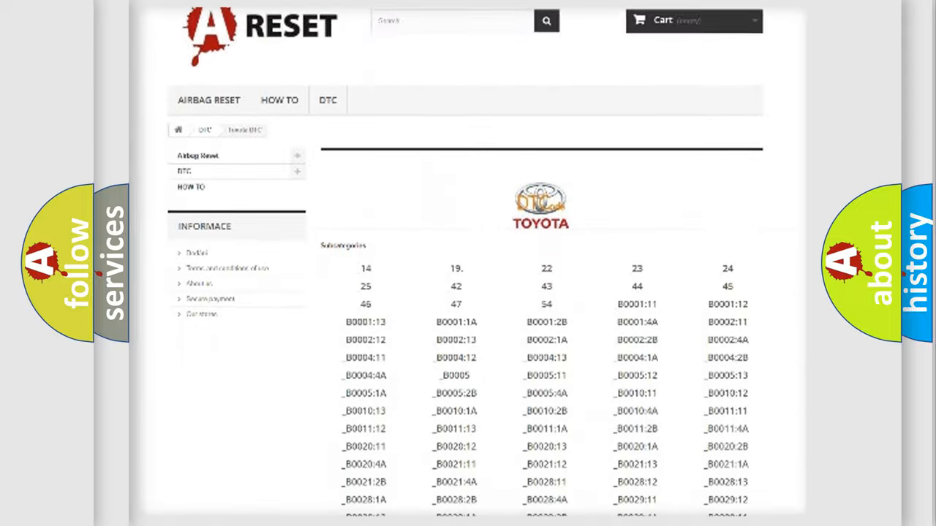
scroll(down, 3)
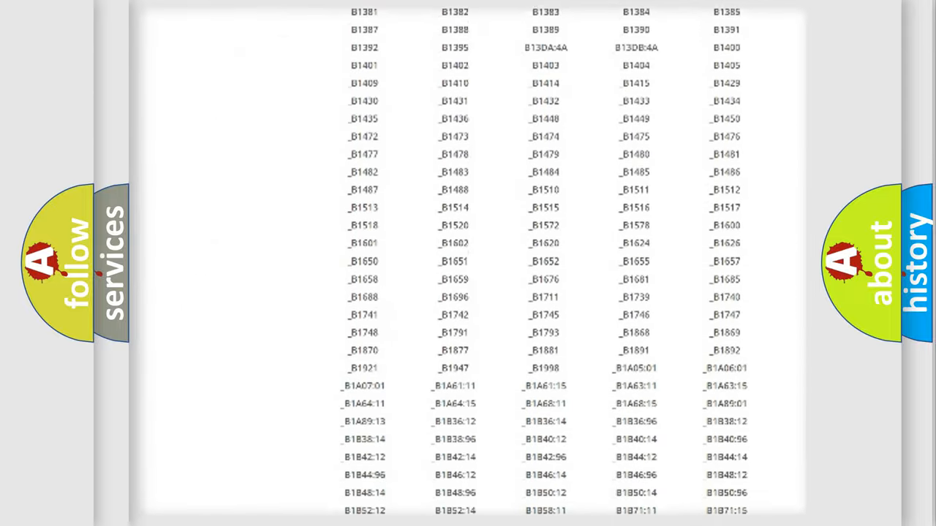
scroll(up, 3)
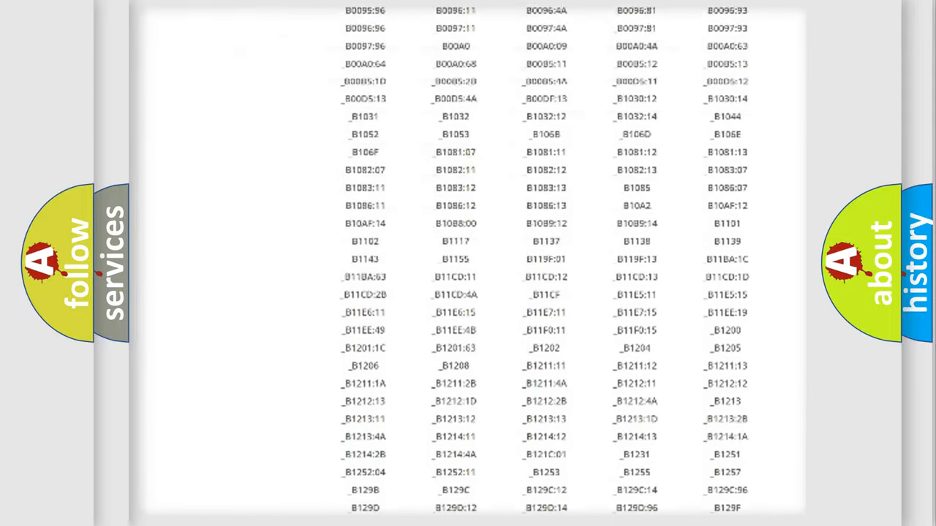